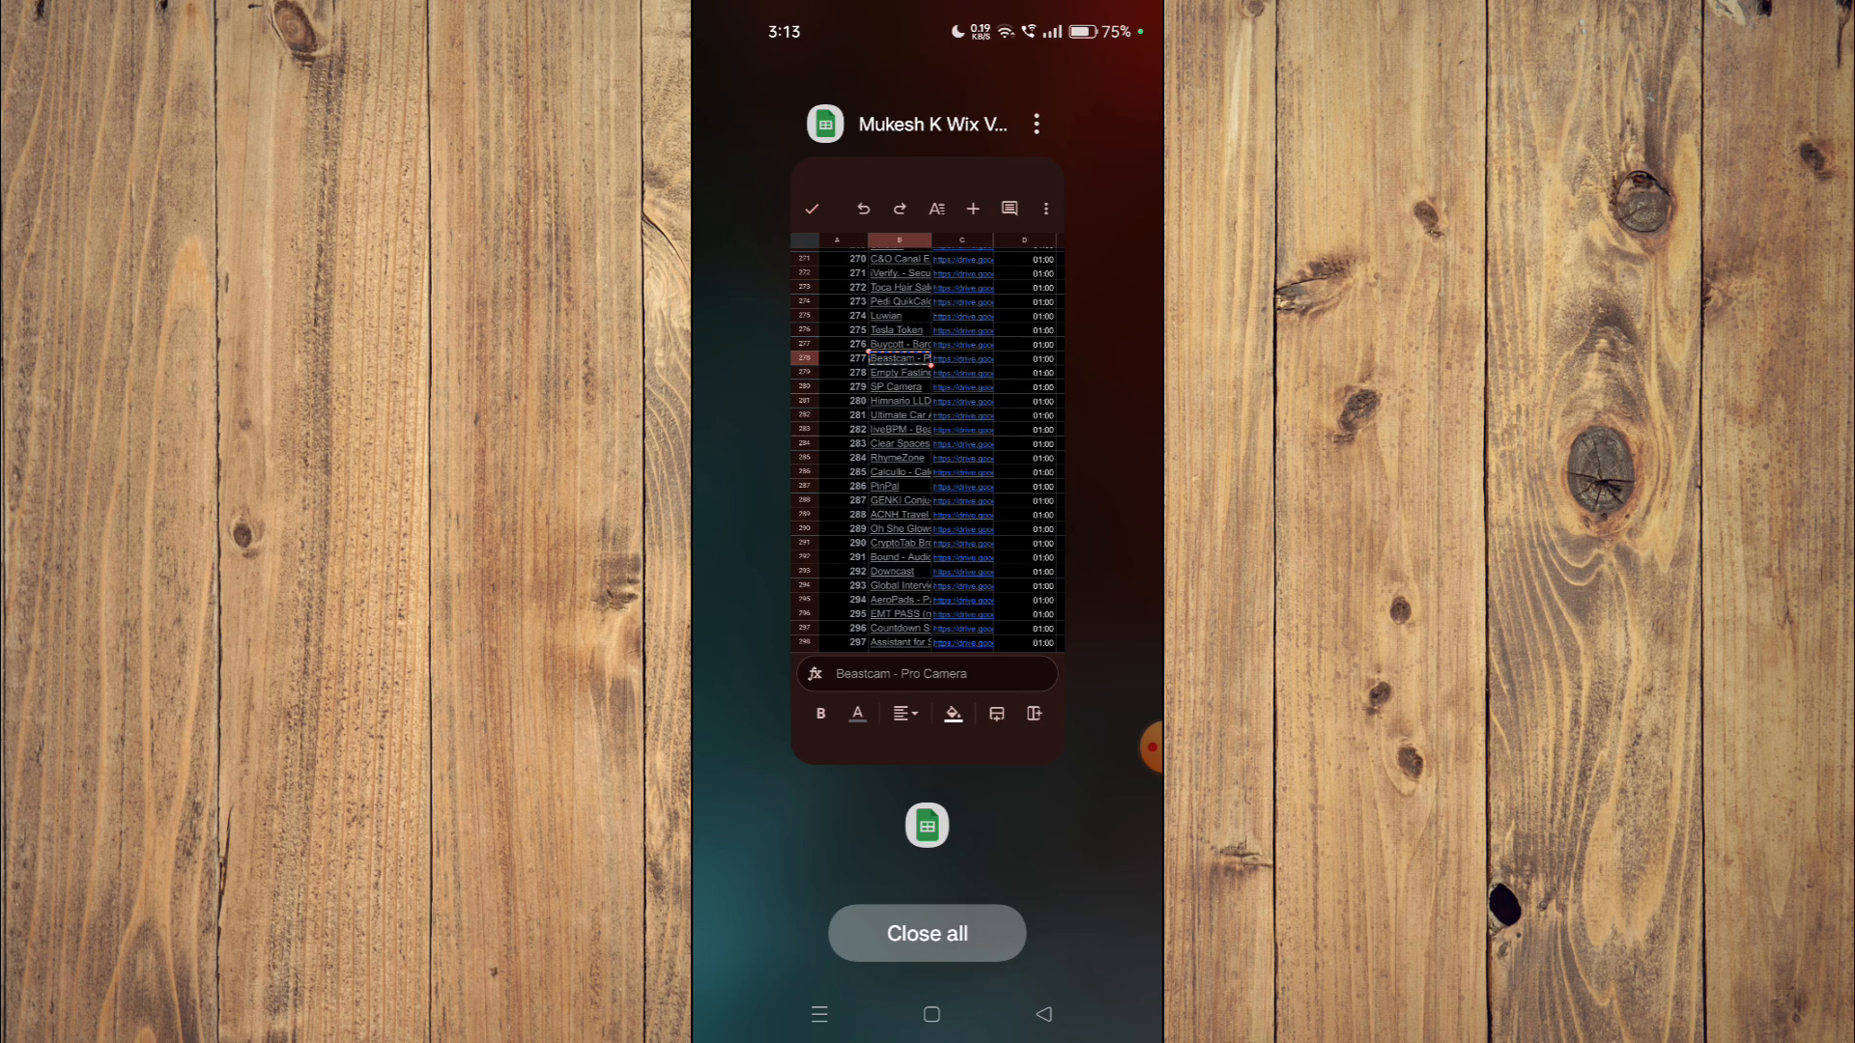
- Leave Recents, launch Play Store and search for "Beastcam - Pro Camera"
left_click(925, 933)
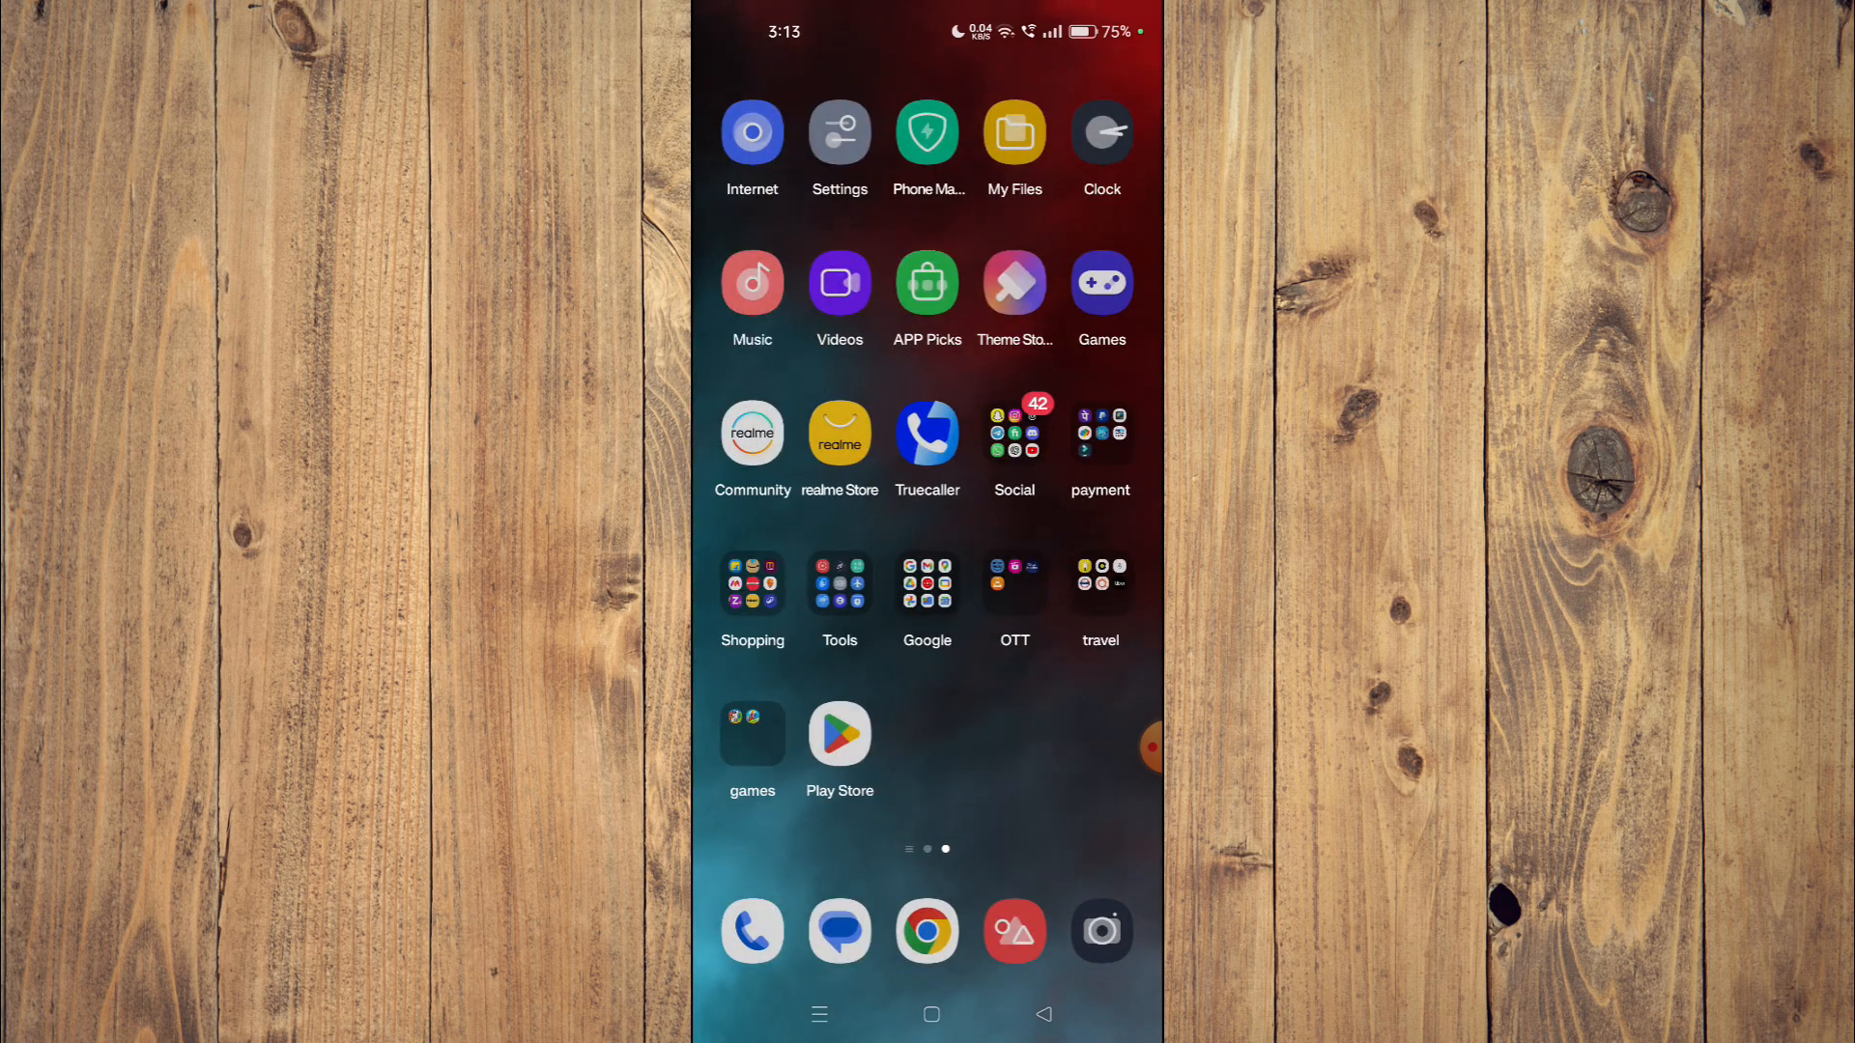
left_click(838, 732)
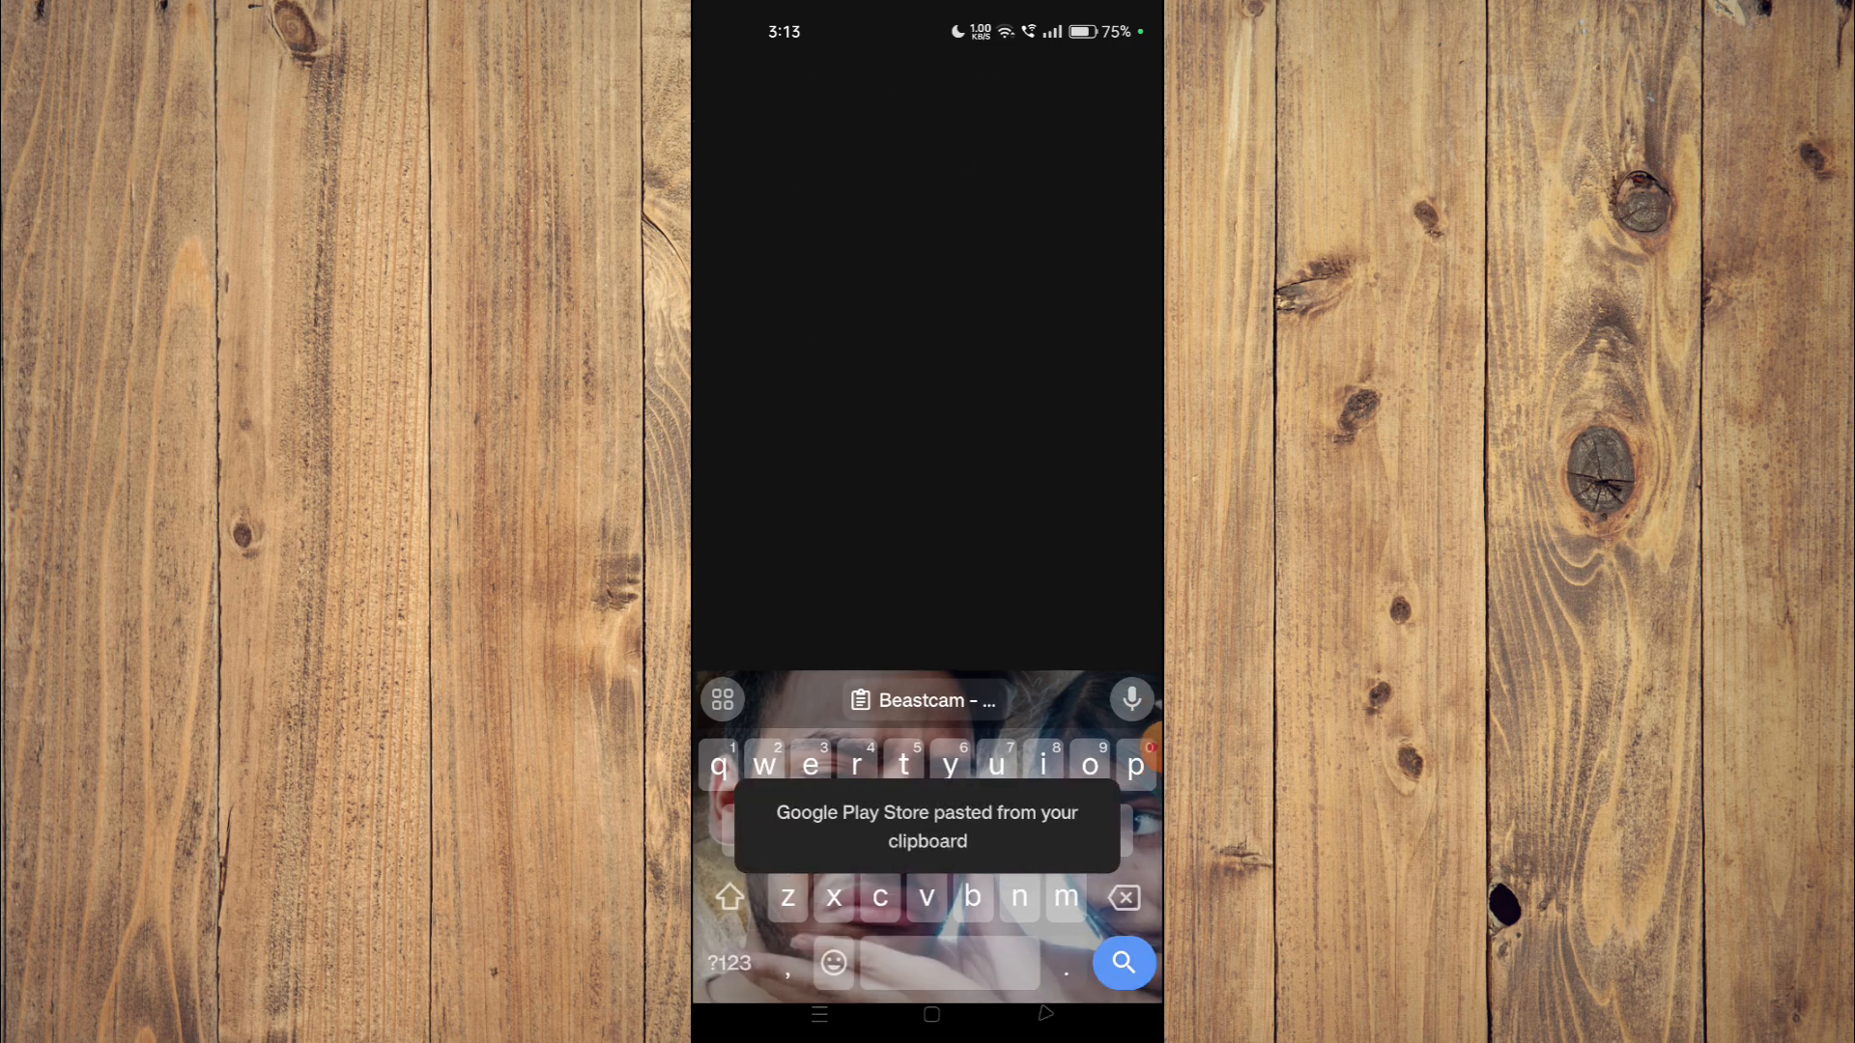
left_click(1121, 963)
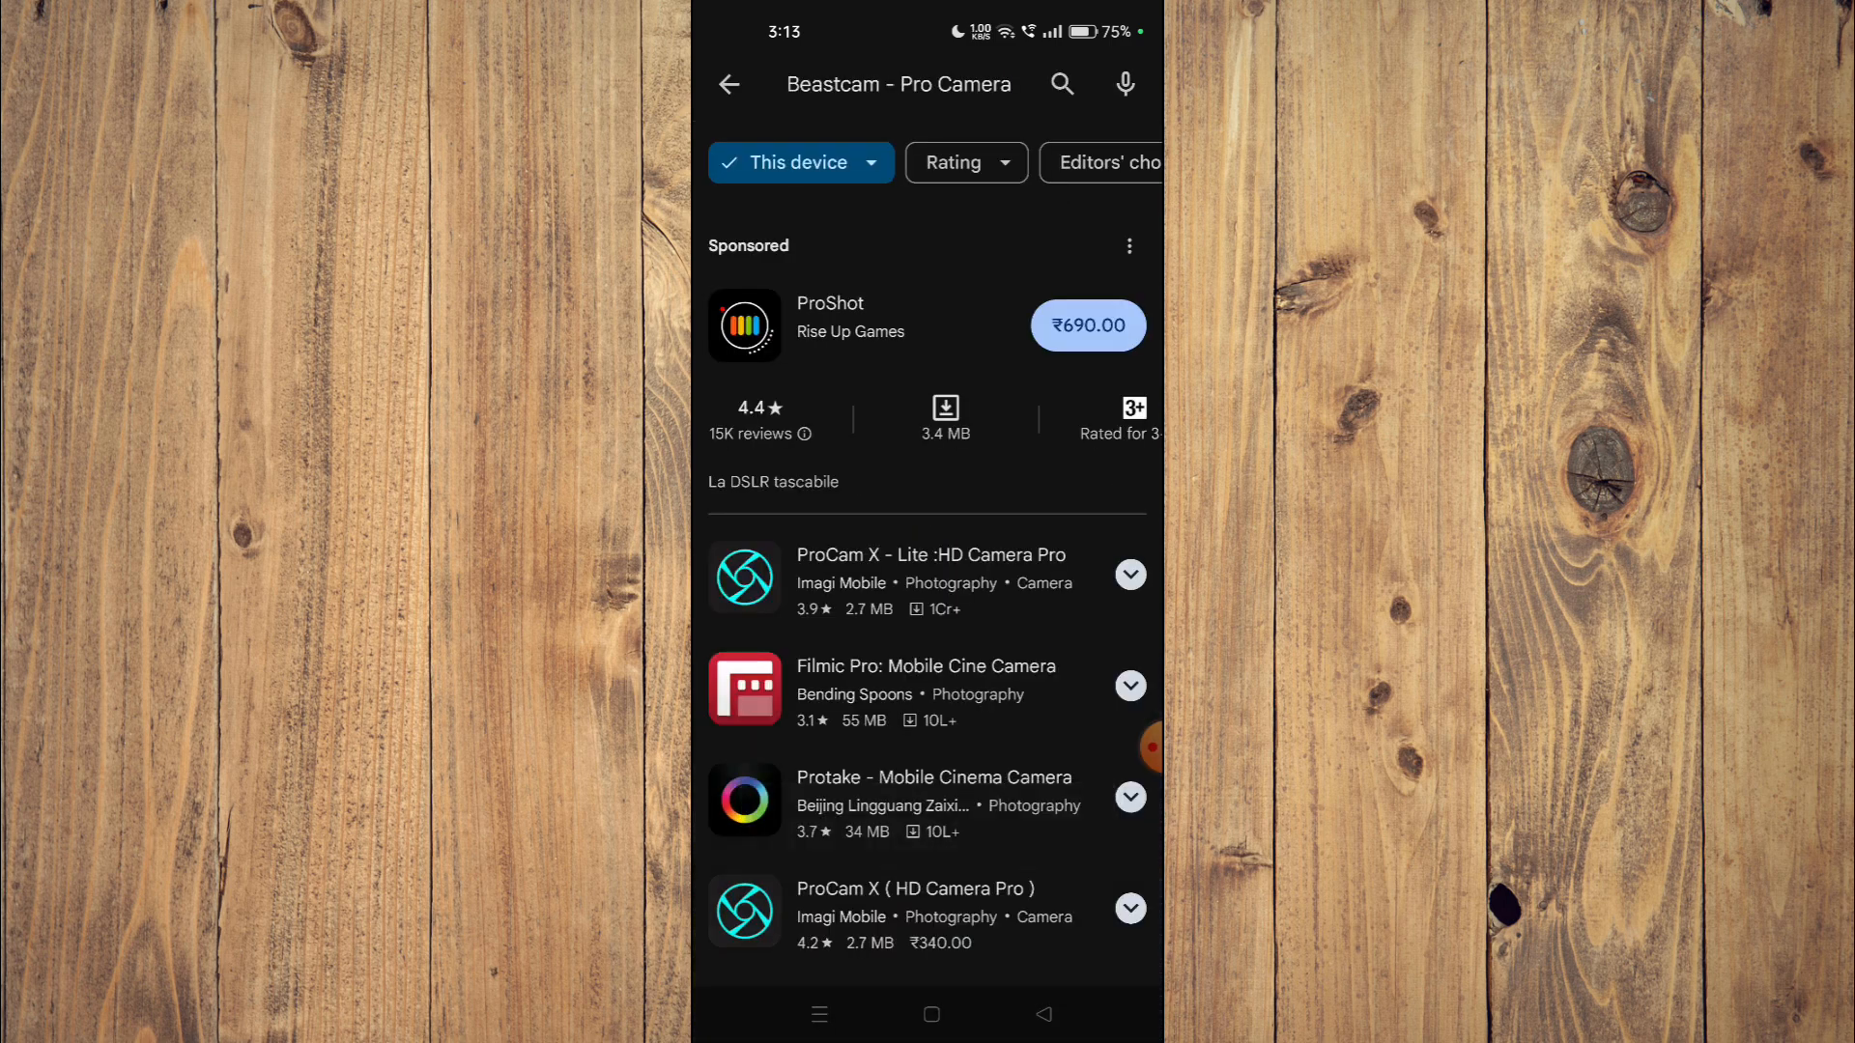
- Open the sponsored ProShot listing, review it and return to its ₹690.00 price button
left_click(831, 324)
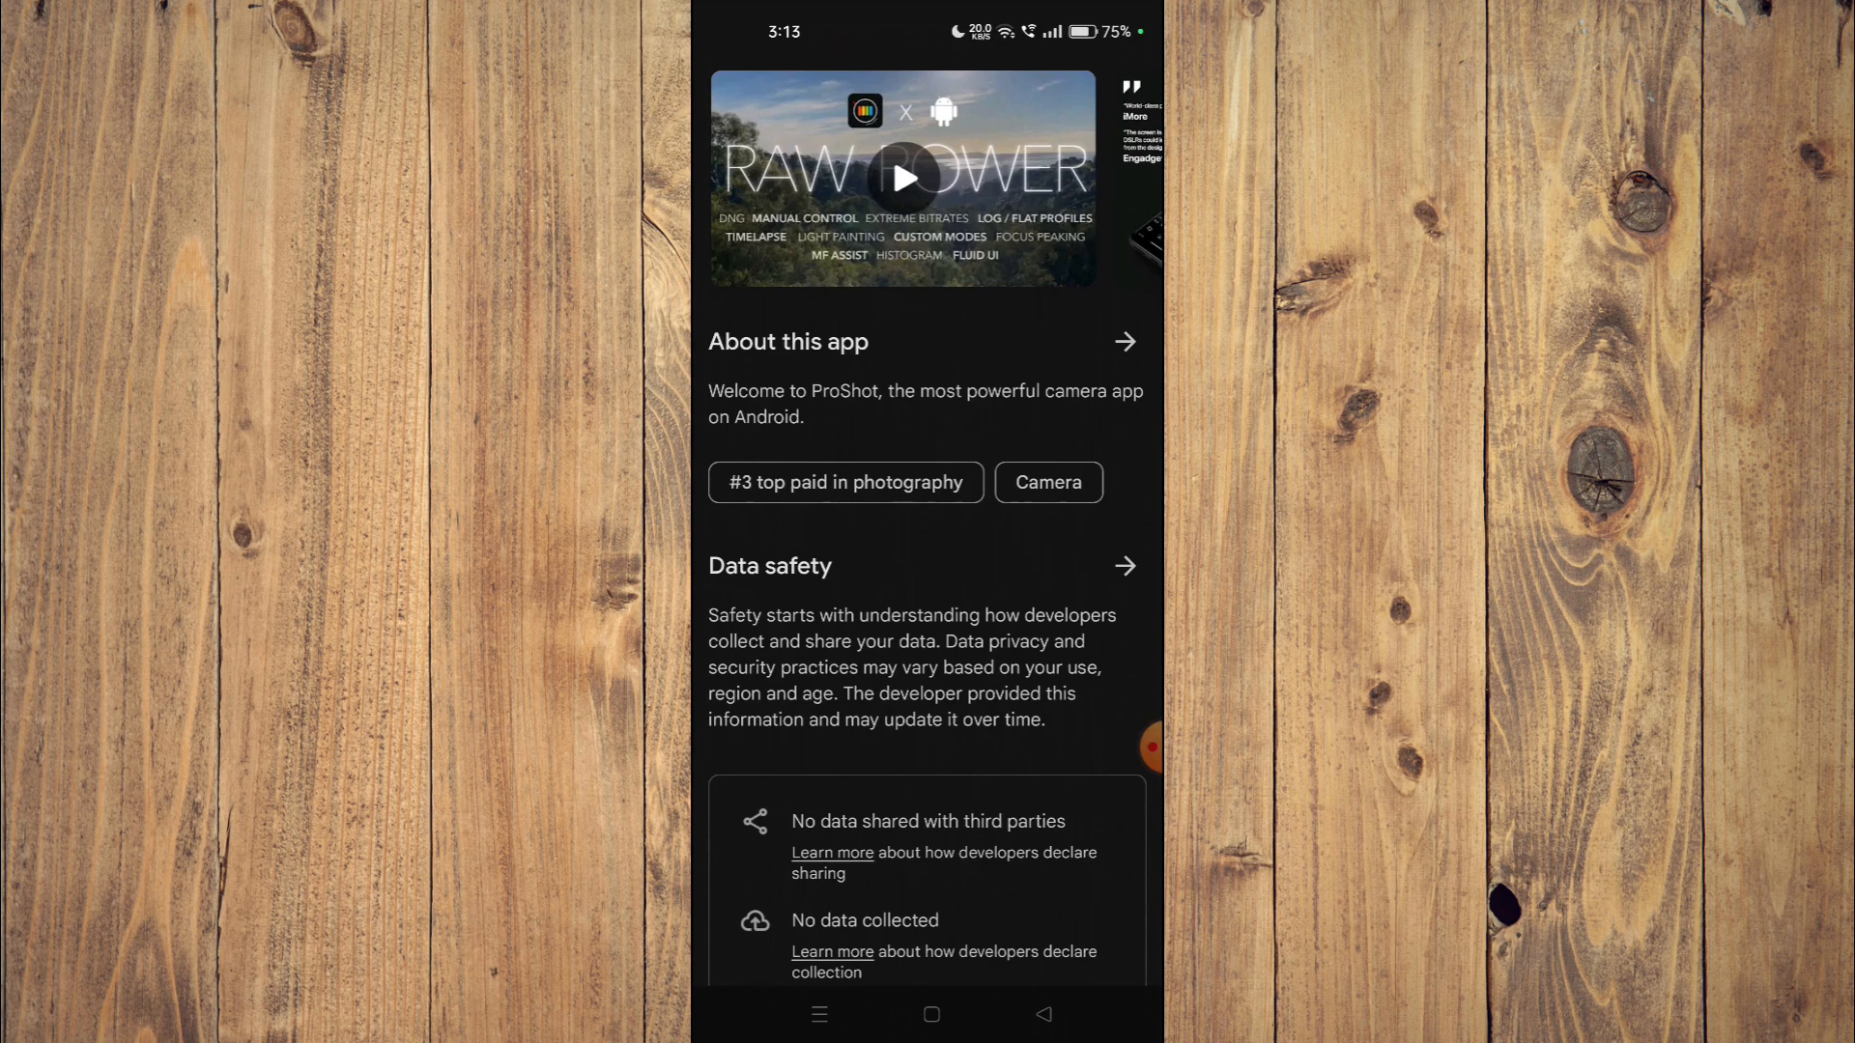
scroll("up", 3)
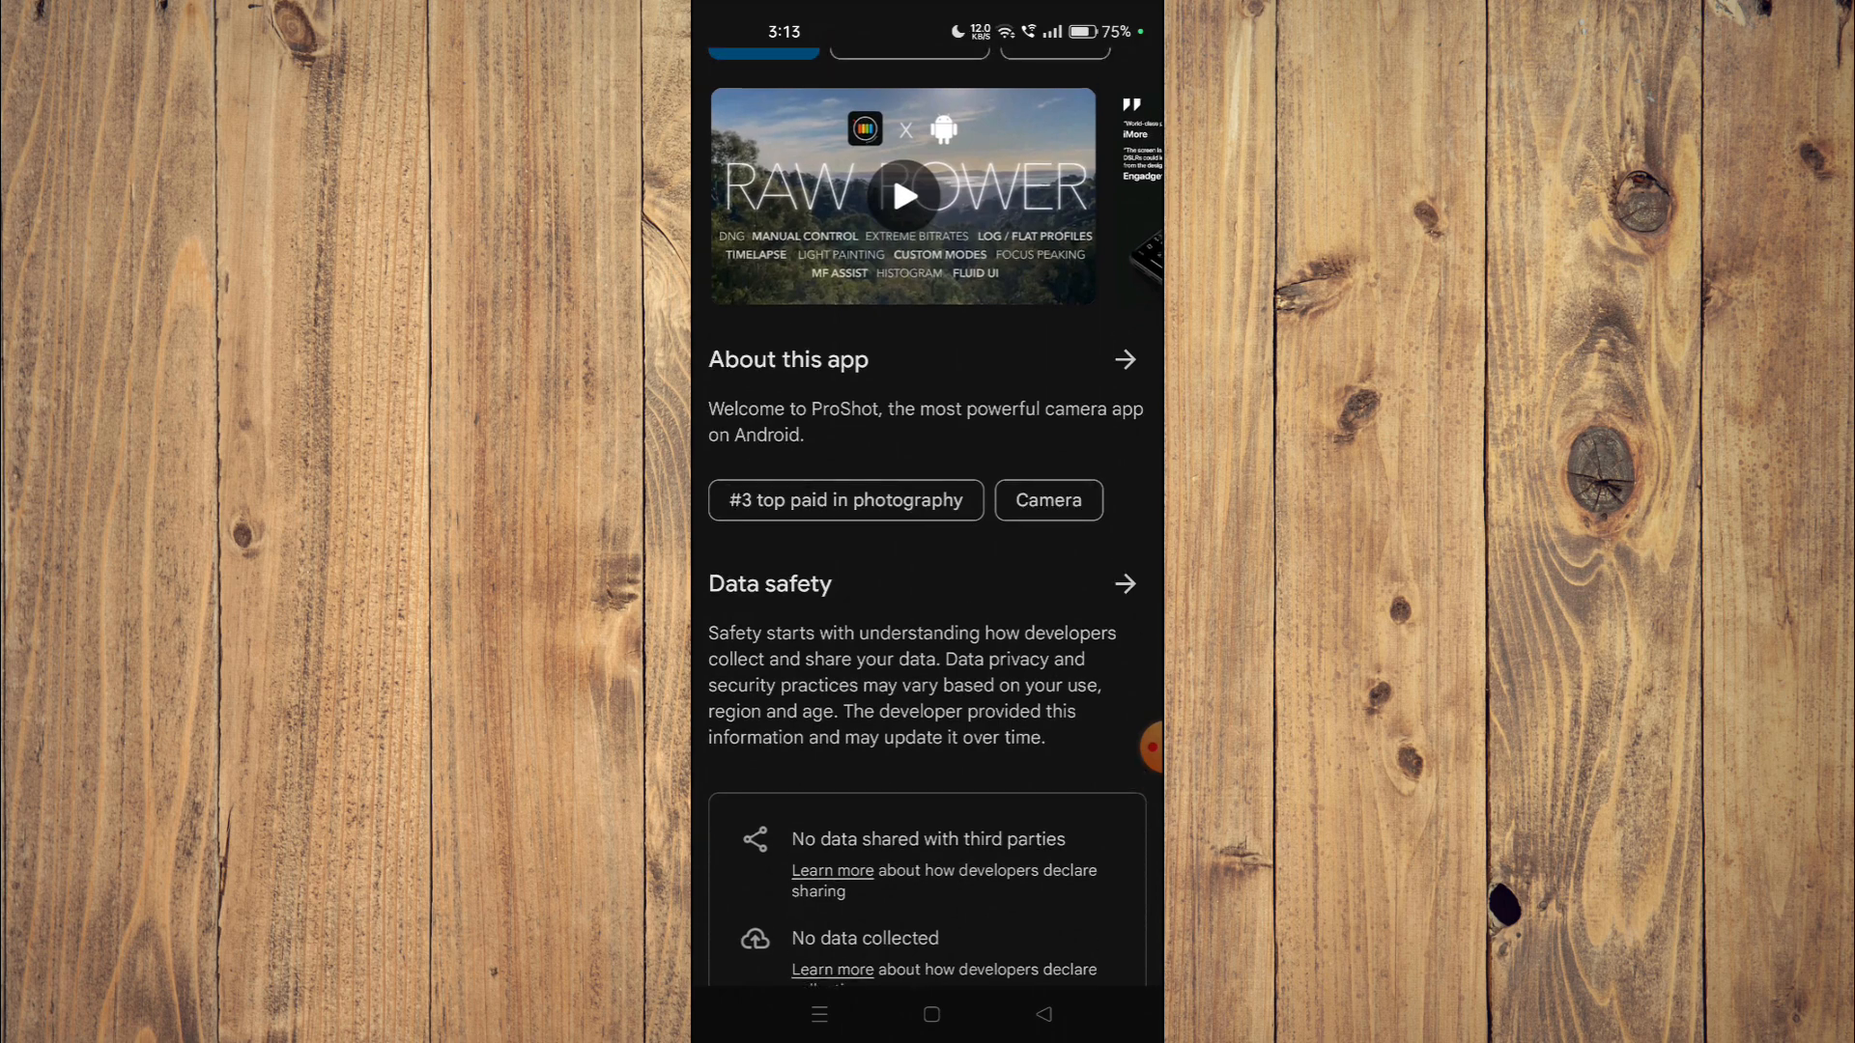
scroll("down", 3)
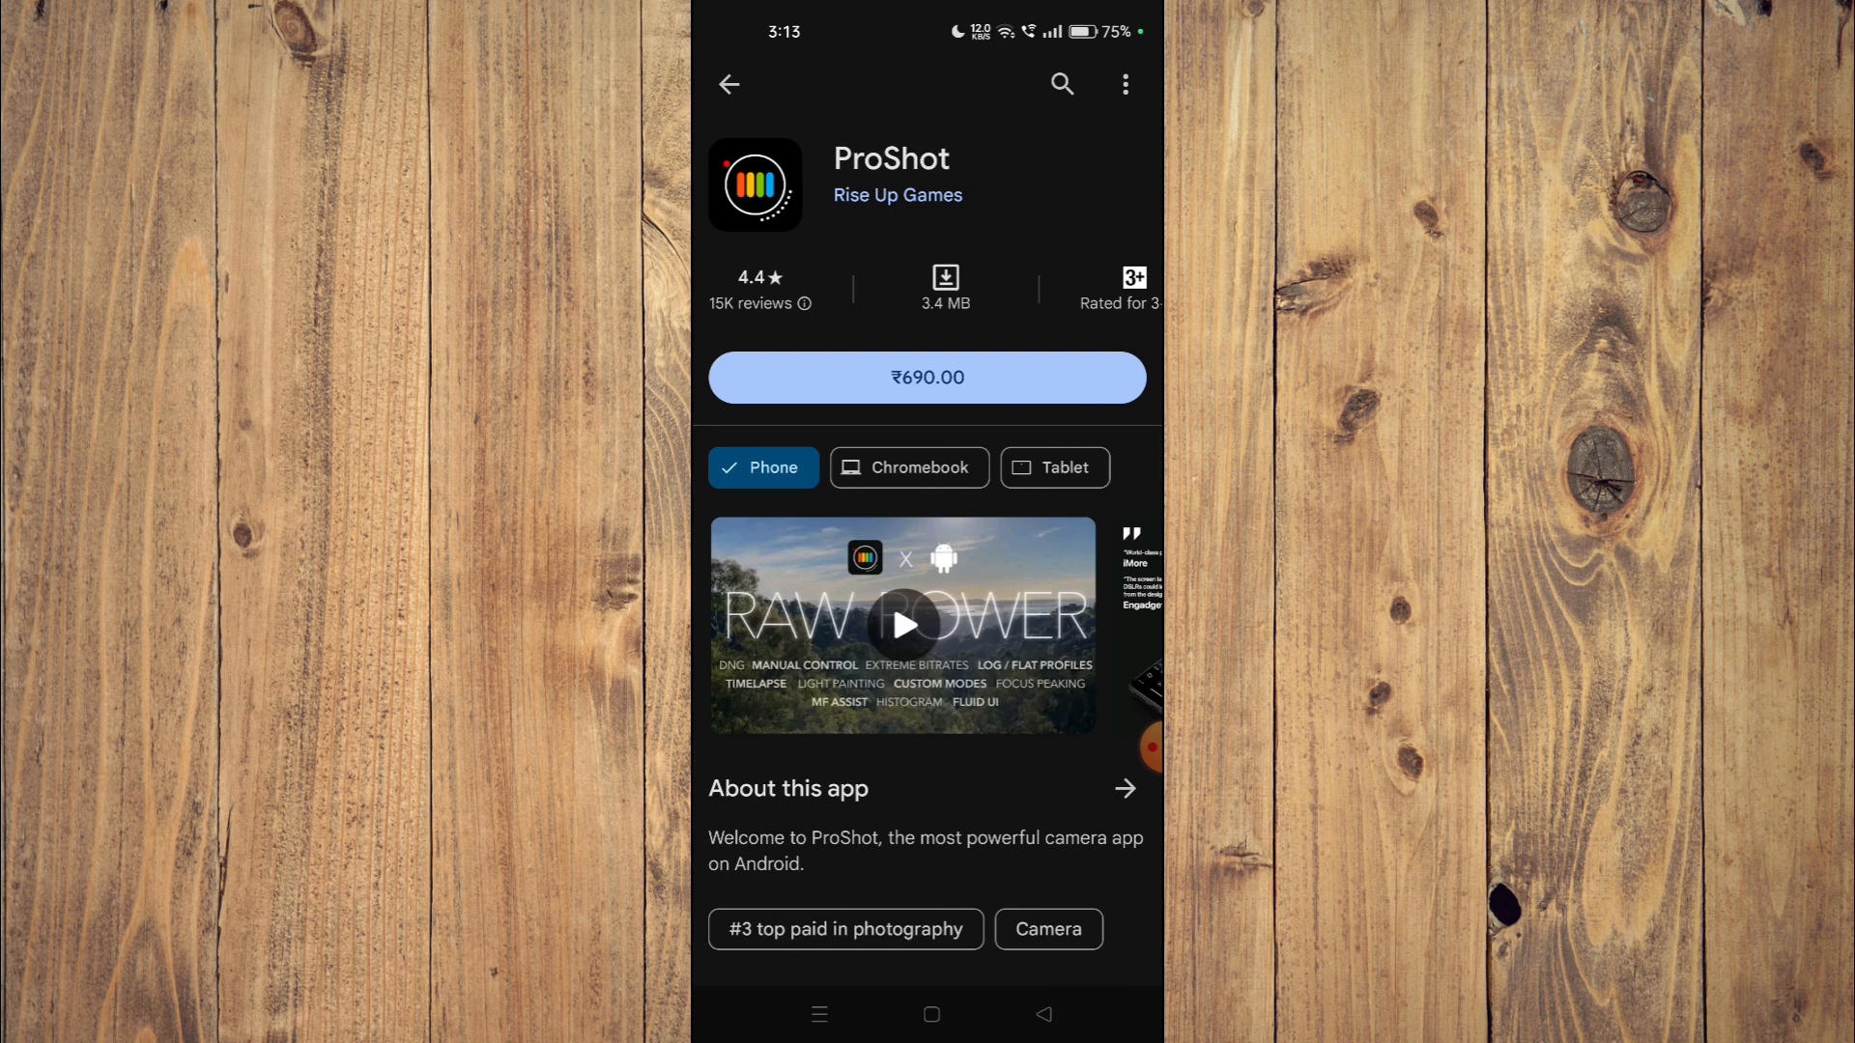
left_click(923, 1014)
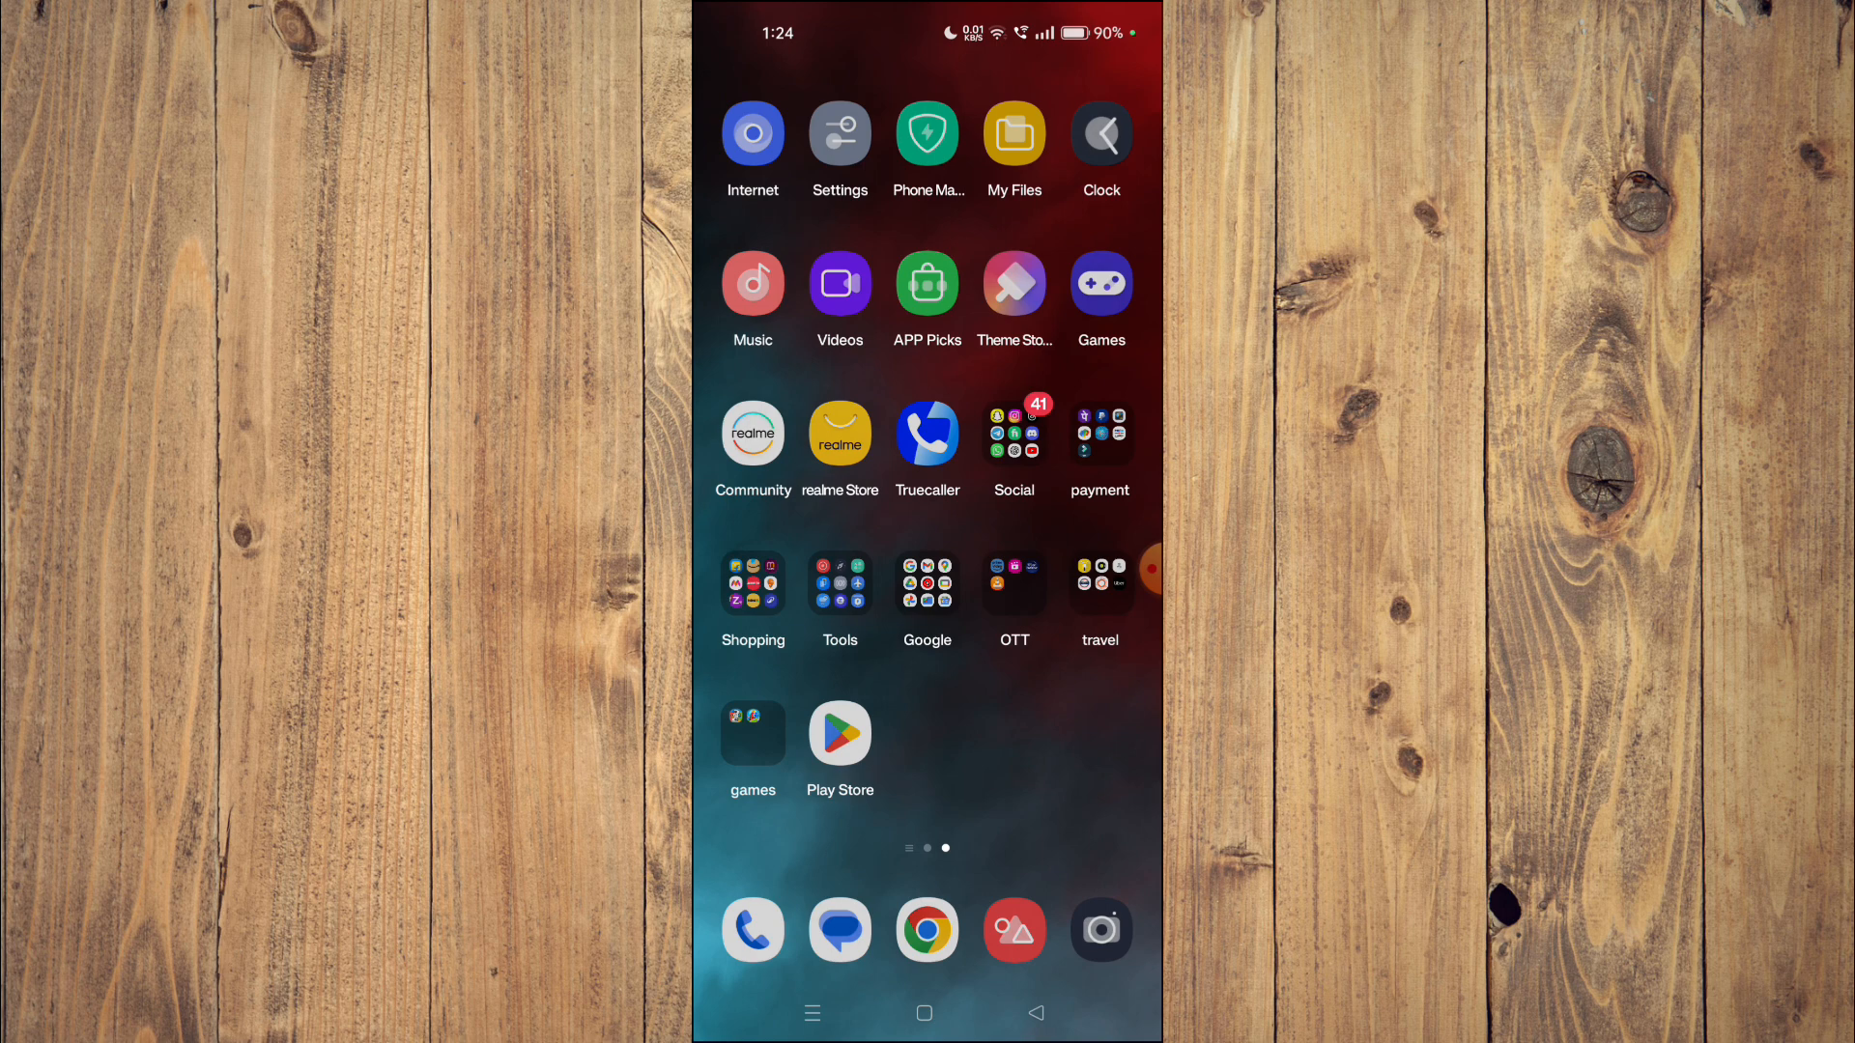